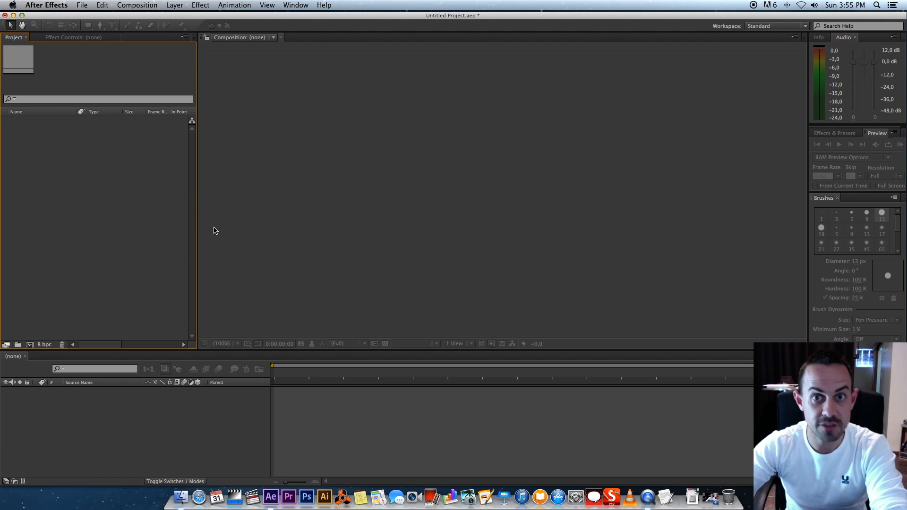
mouse_move(217, 239)
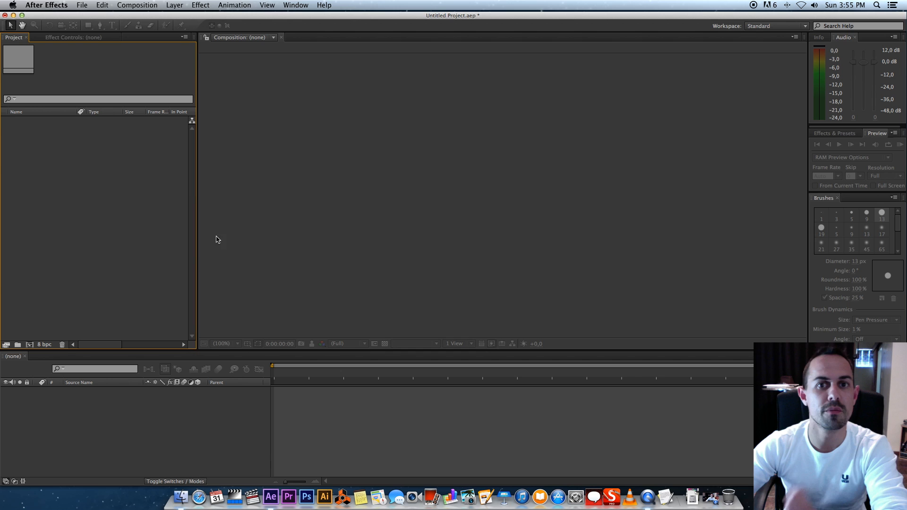
mouse_move(133, 190)
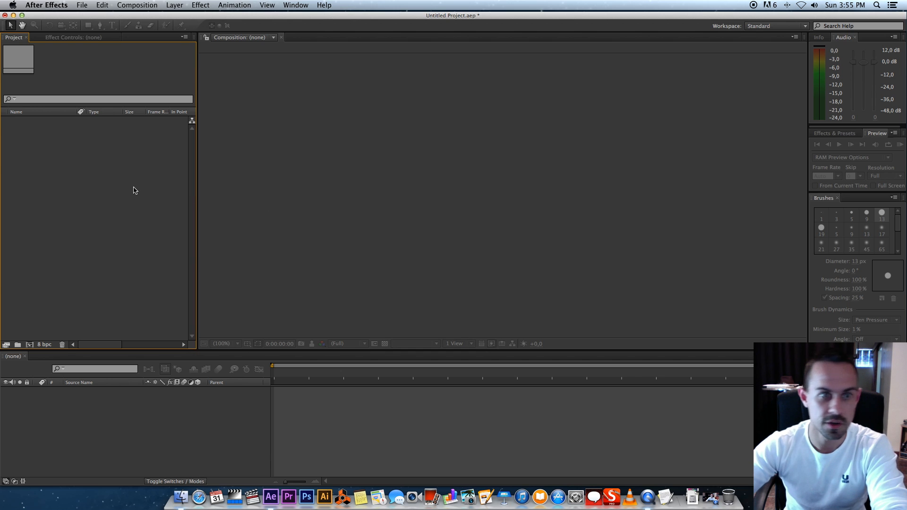
mouse_move(84, 207)
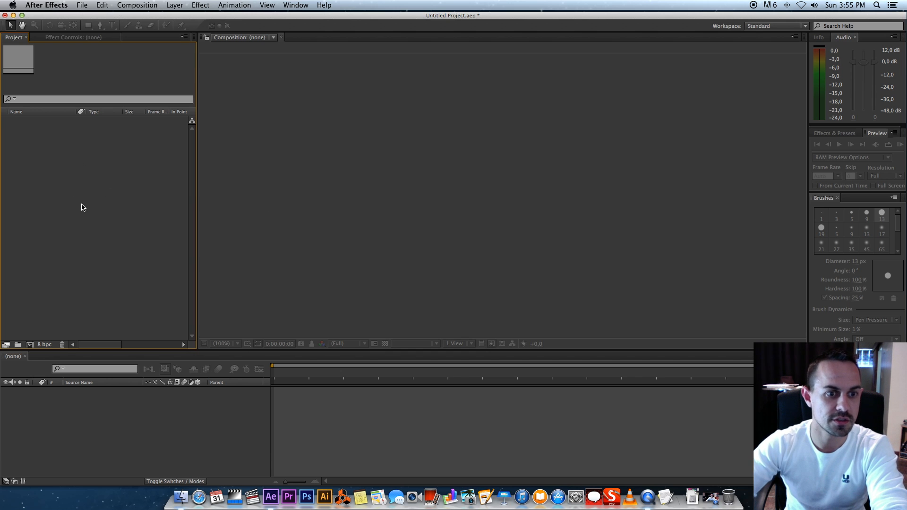
Step: Import Clip_ProRes422.mov into the Project panel and create a new composition from it
right_click(119, 188)
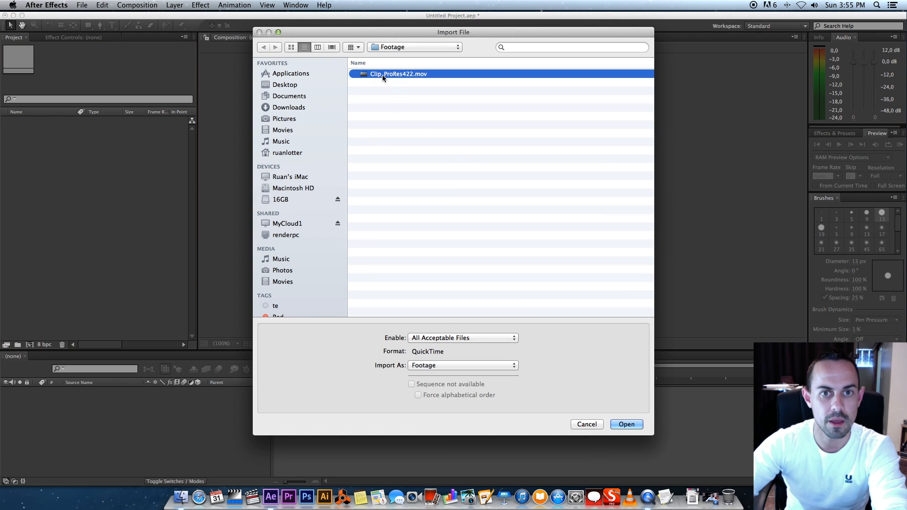
left_click(626, 424)
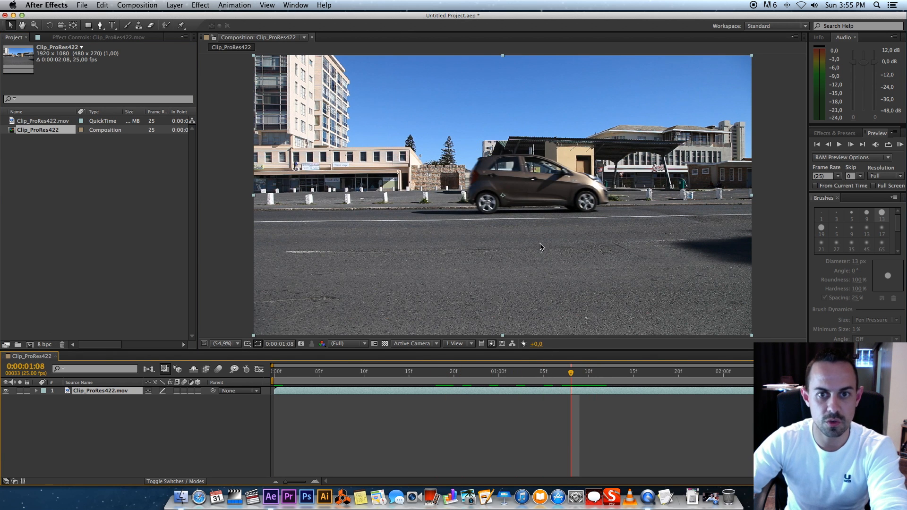
mouse_move(533, 179)
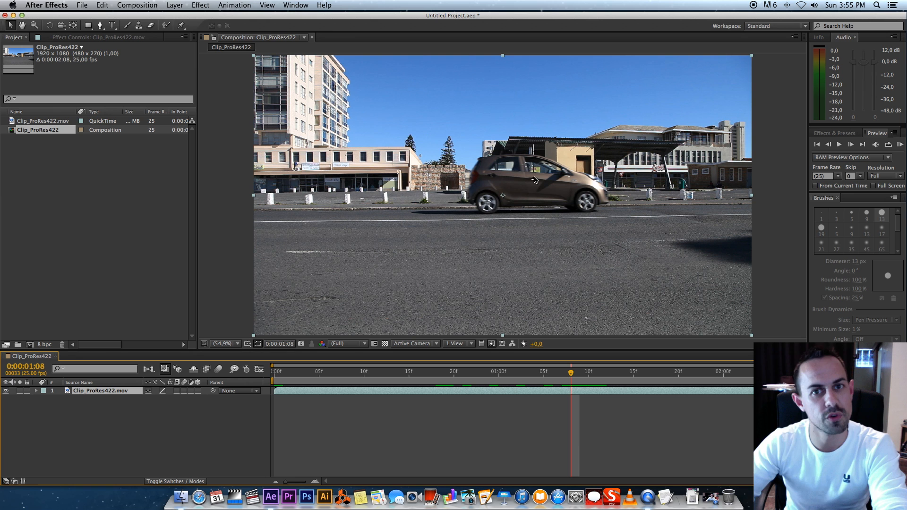
left_click(463, 371)
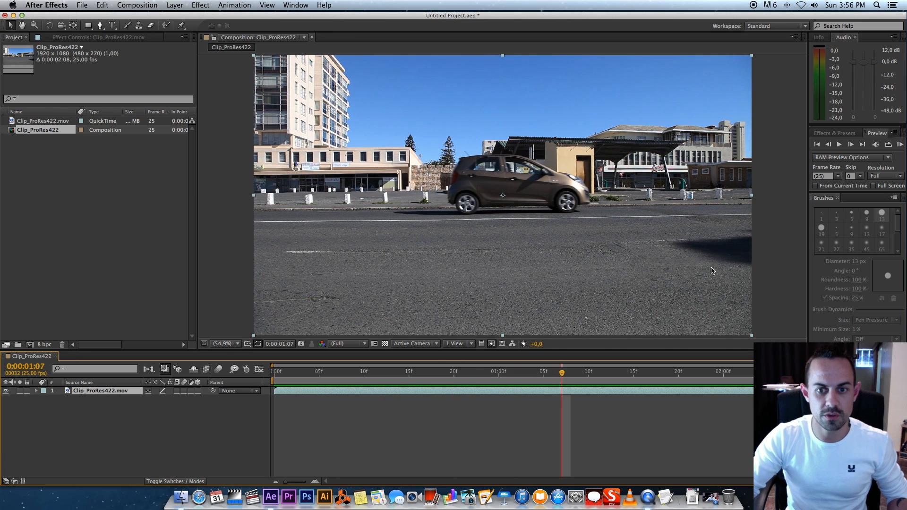
Step: Find Timewarp in Effects & Presets and apply it to the car clip layer
type("timewarp")
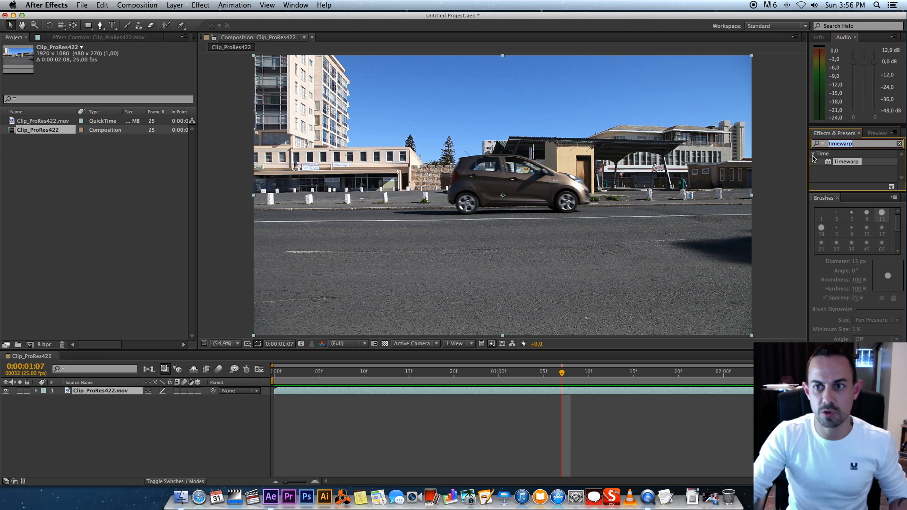
left_click(856, 144)
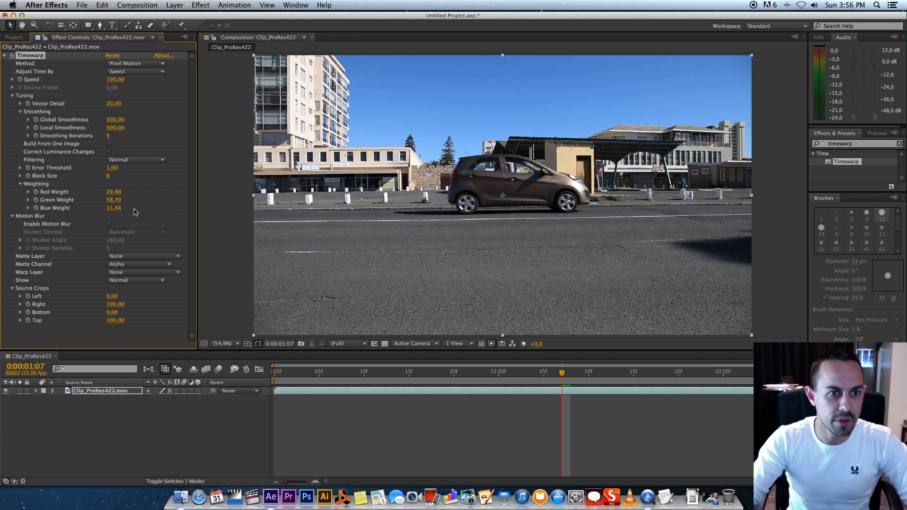
mouse_move(89, 226)
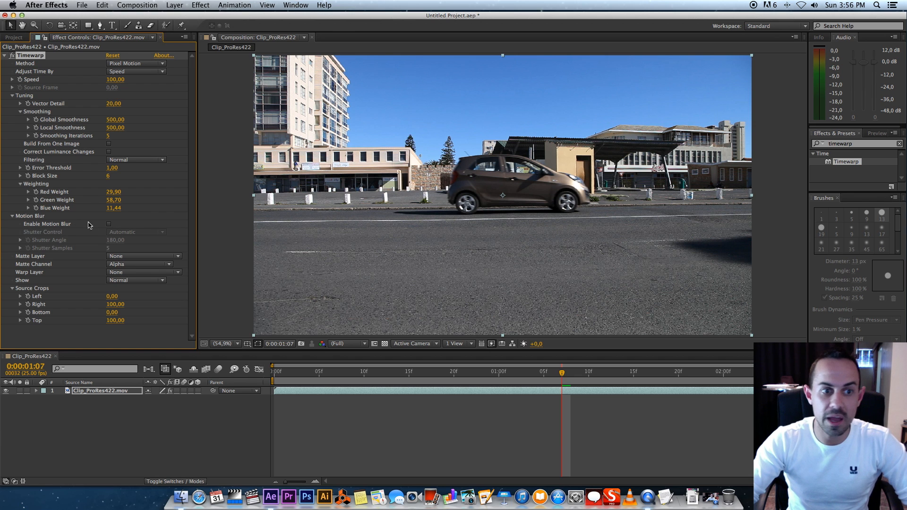
Step: Enable Timewarp motion blur with Shutter Control set to Manual, blurring the moving car
left_click(136, 233)
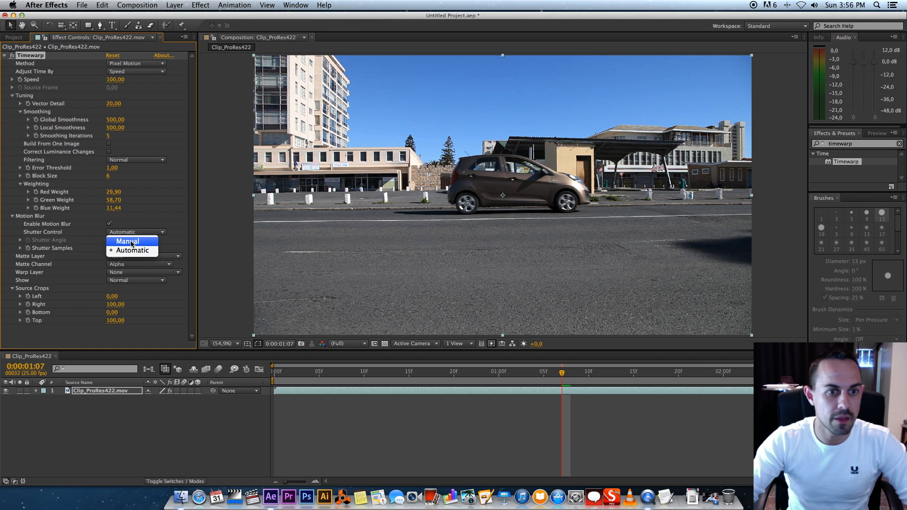
left_click(127, 241)
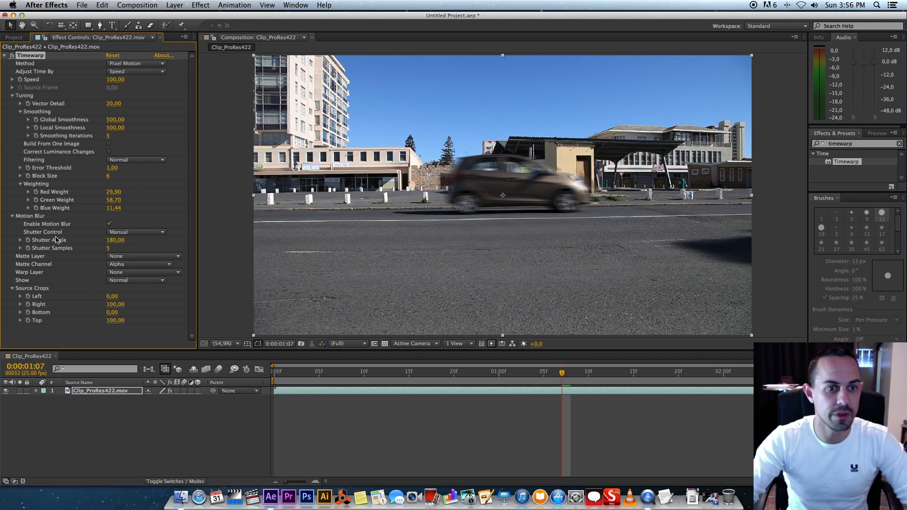
mouse_move(774, 244)
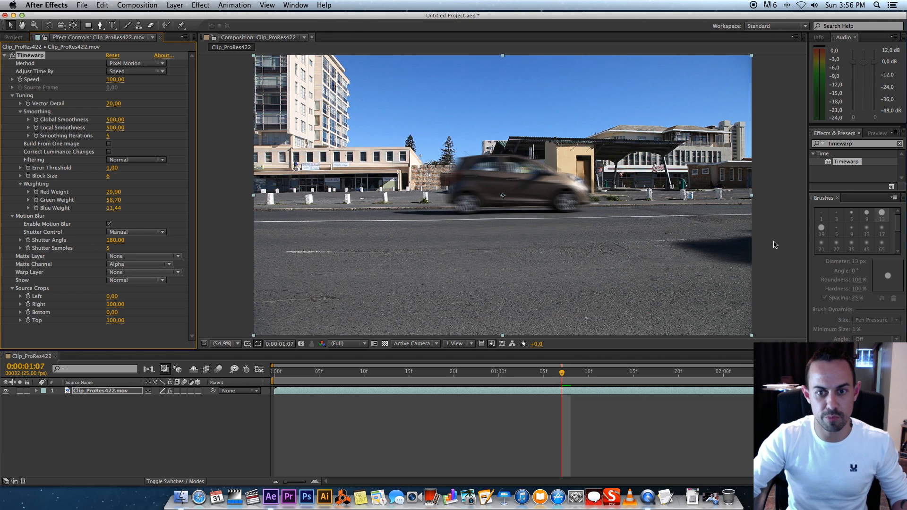
left_click(876, 134)
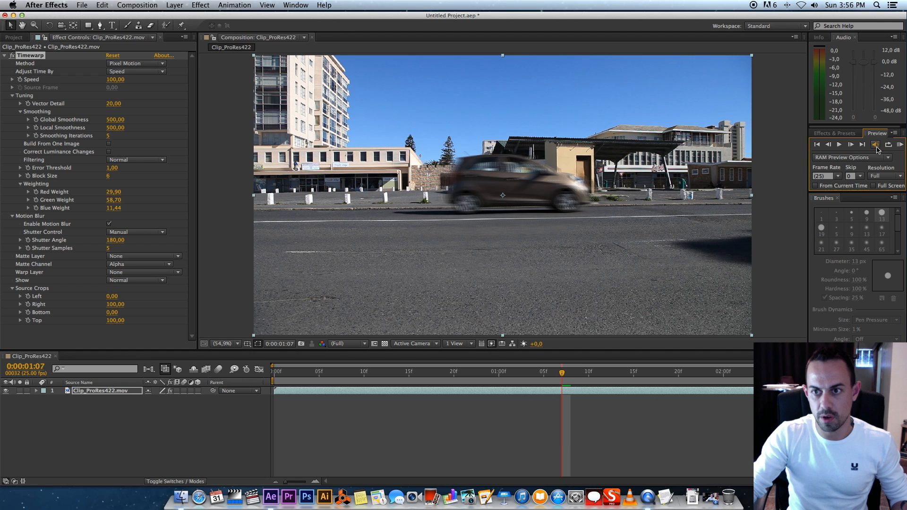
left_click(875, 144)
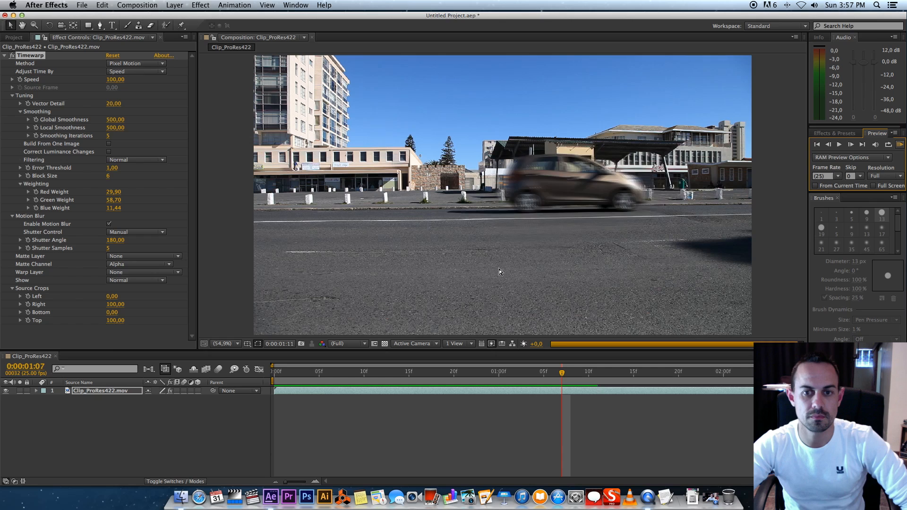
left_click(489, 372)
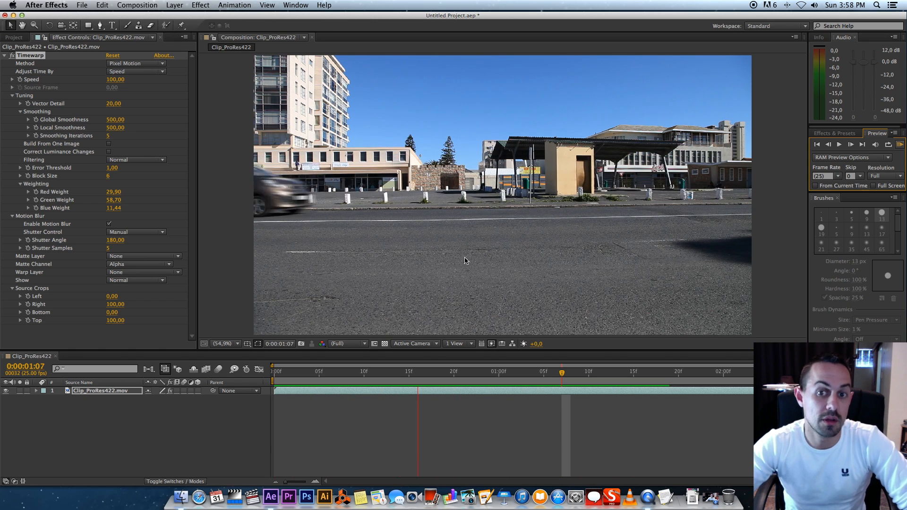
Step: Stop the RAM preview to rest on a frame with the blurred car on the left
left_click(418, 372)
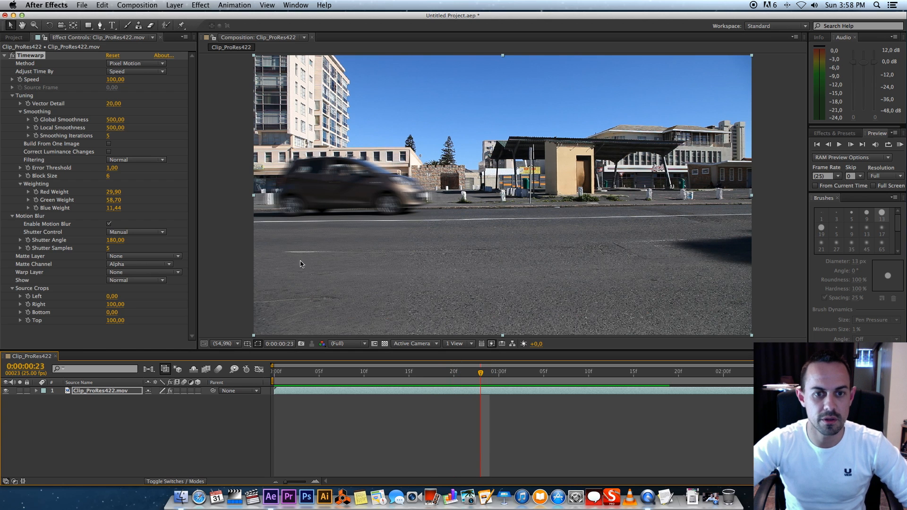
mouse_move(504, 371)
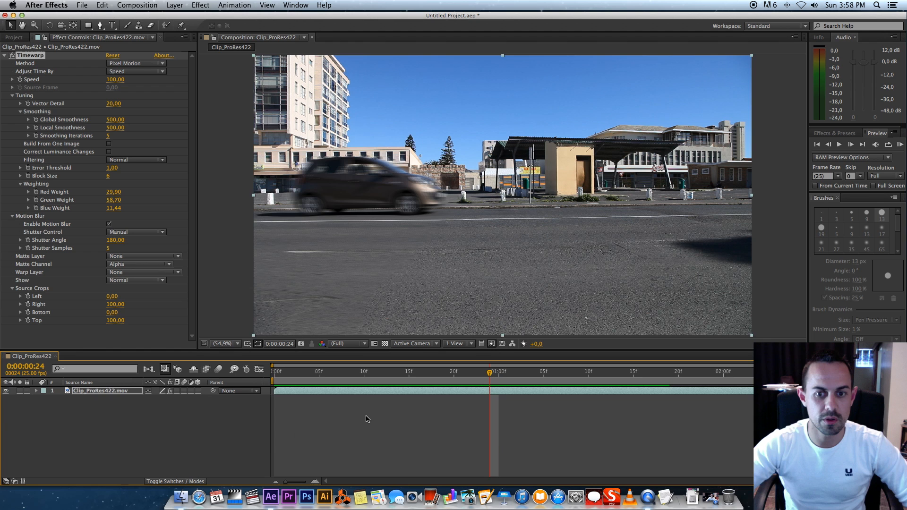
mouse_move(182, 437)
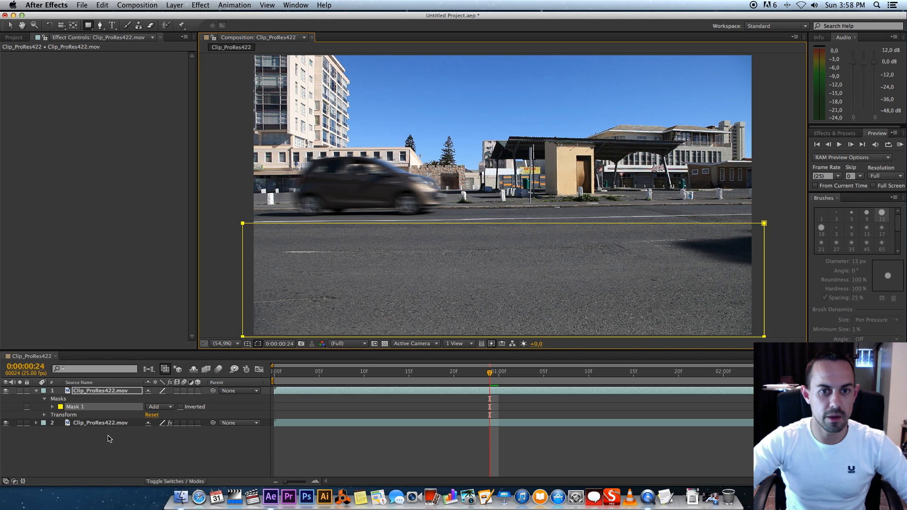
Step: Reveal the duplicated layer's rectangle mask properties for the 10-pixel feather, then collapse them
left_click(45, 406)
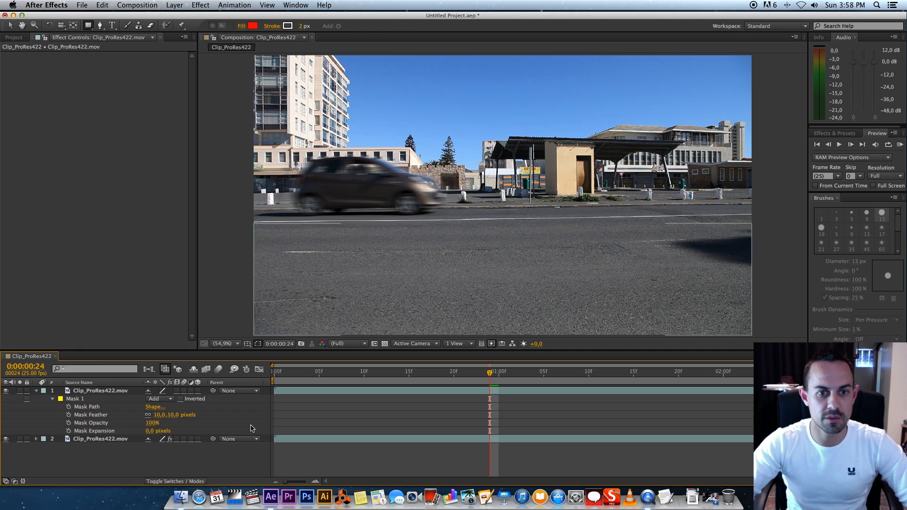
left_click(35, 391)
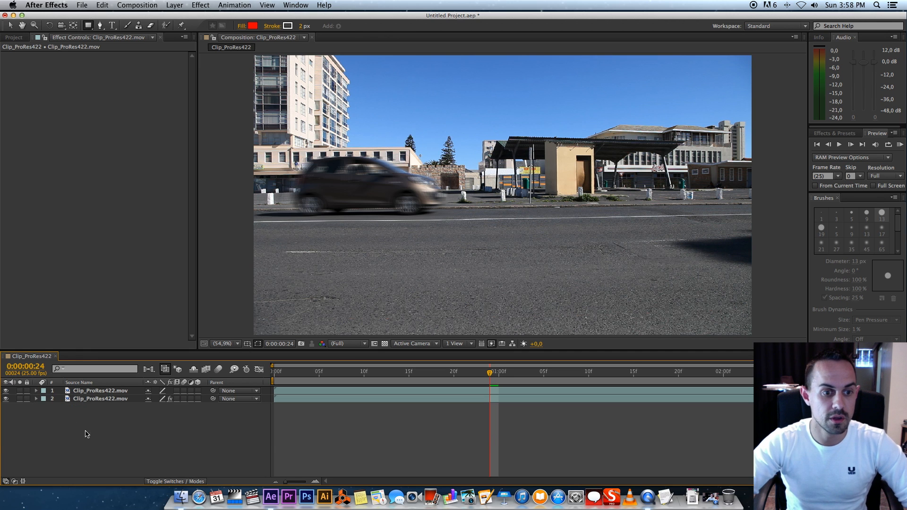
mouse_move(244, 278)
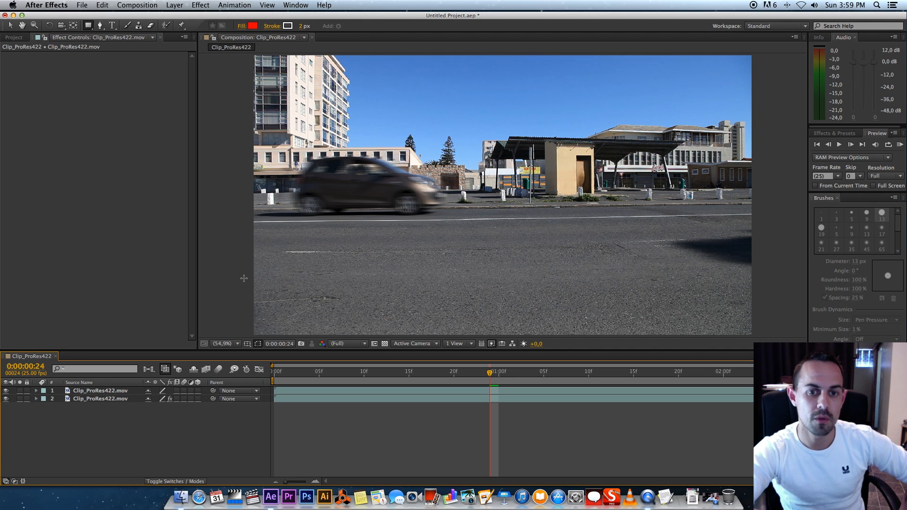
mouse_move(365, 368)
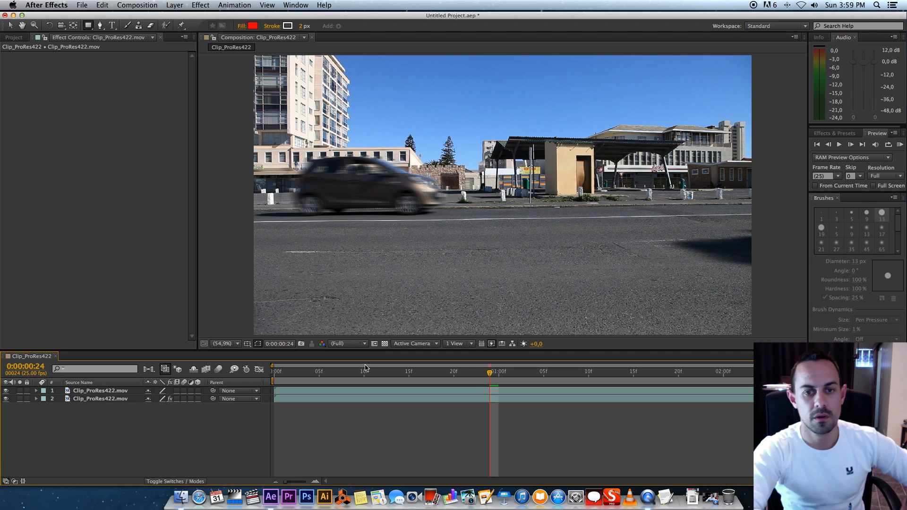